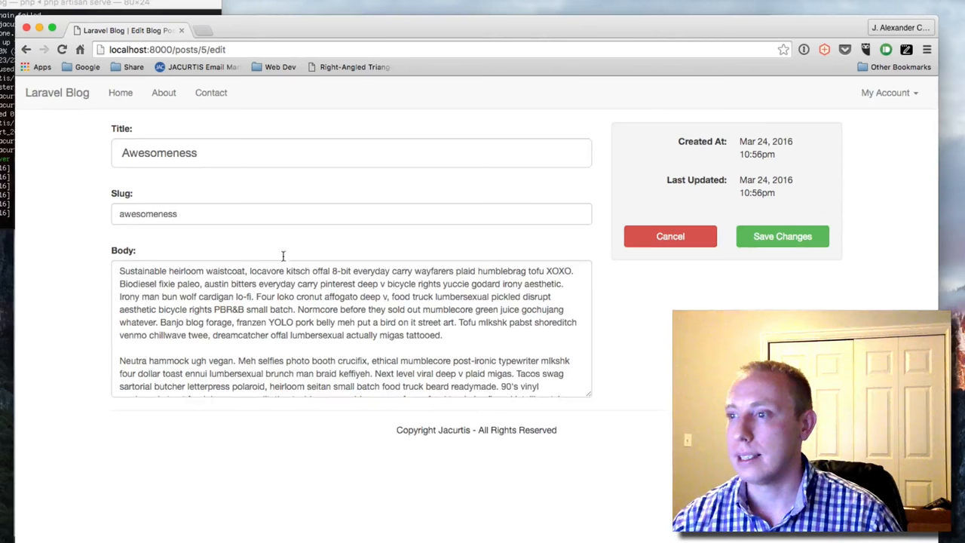
Submit the Awesomeness post edit form without changing the slug, triggering the 'slug taken' error
{"action": "left_click", "coordinate": [347, 328]}
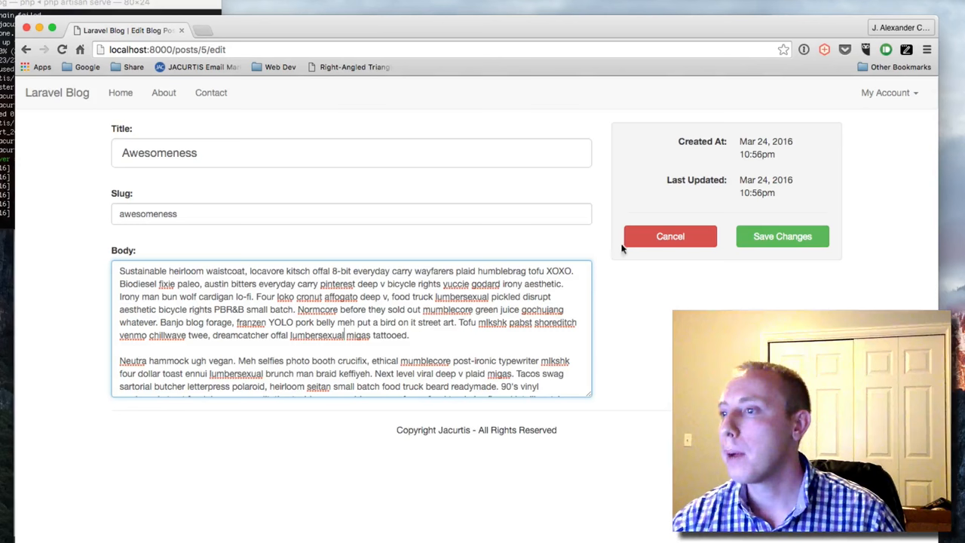
{"action": "left_click", "coordinate": [782, 236]}
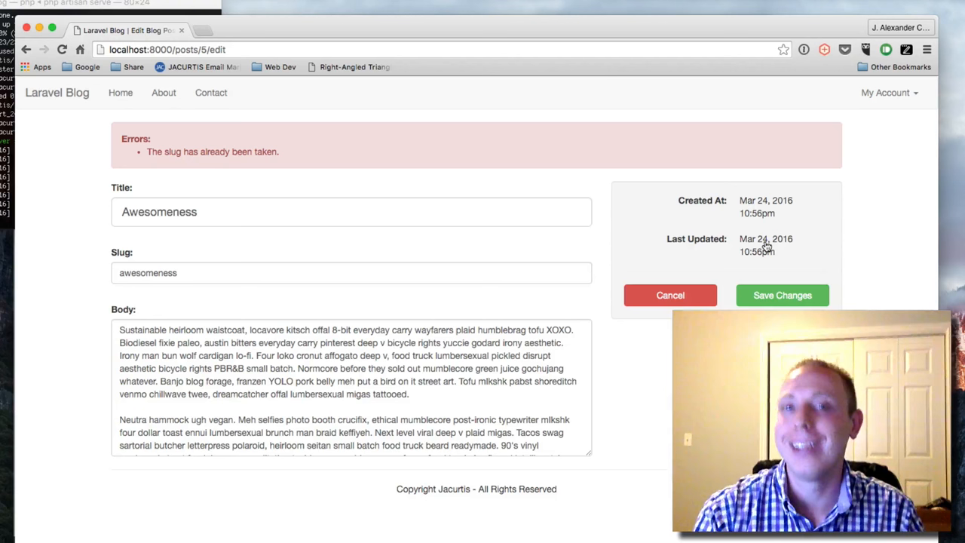
{"action": "mouse_move", "coordinate": [779, 252]}
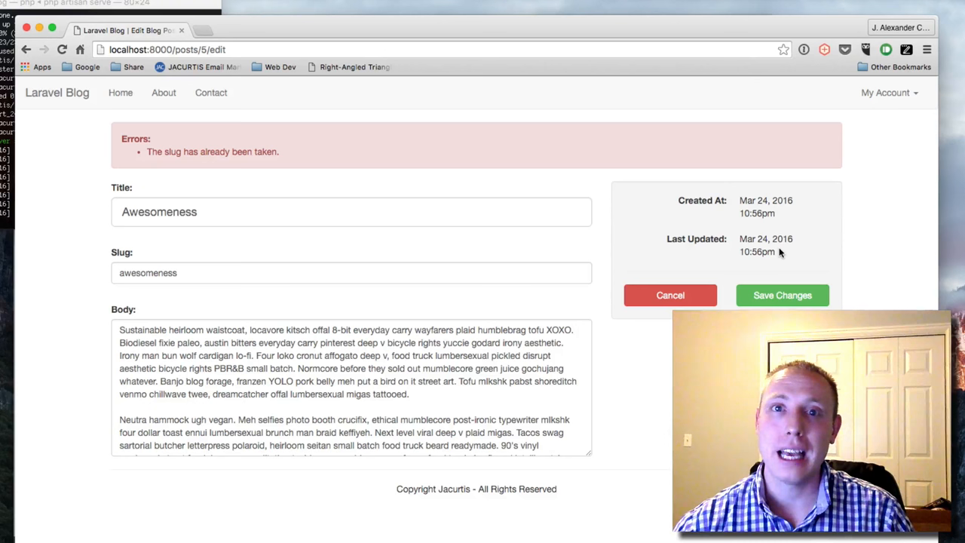
{"action": "triple_click", "coordinate": [351, 272]}
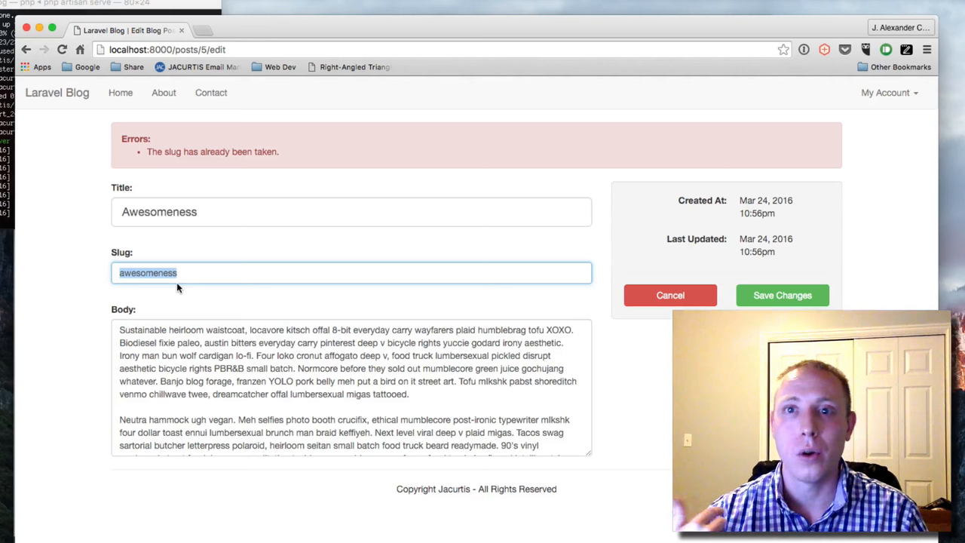
{"action": "mouse_move", "coordinate": [309, 178]}
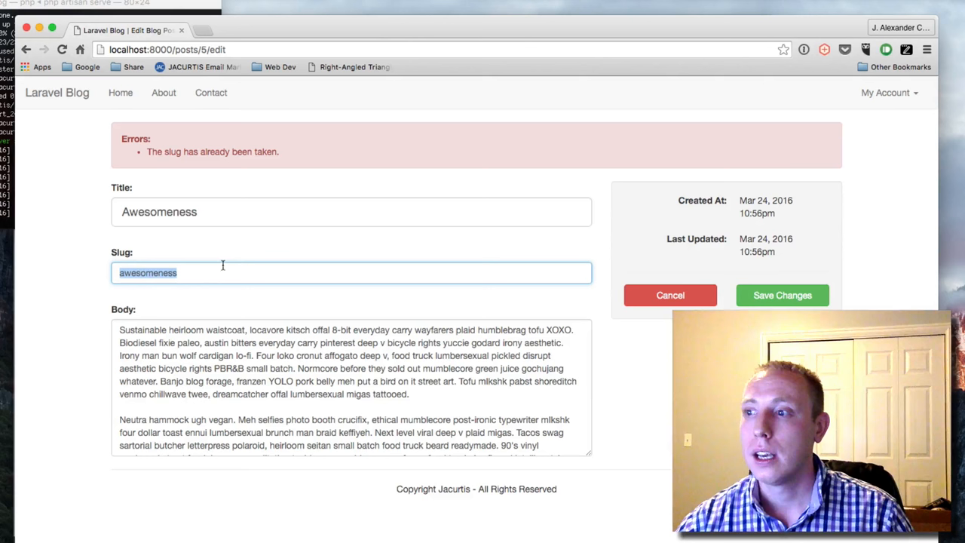
{"action": "type", "text": "-ness"}
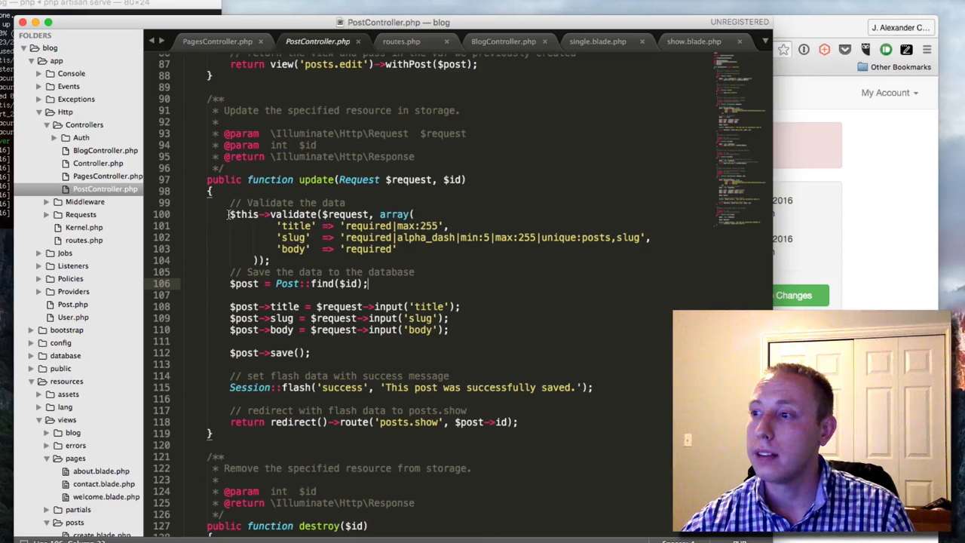
Select the validate rules in update() and place the cursor before the validate call
{"action": "left_click_drag", "start_coordinate": [230, 214], "coordinate": [271, 261]}
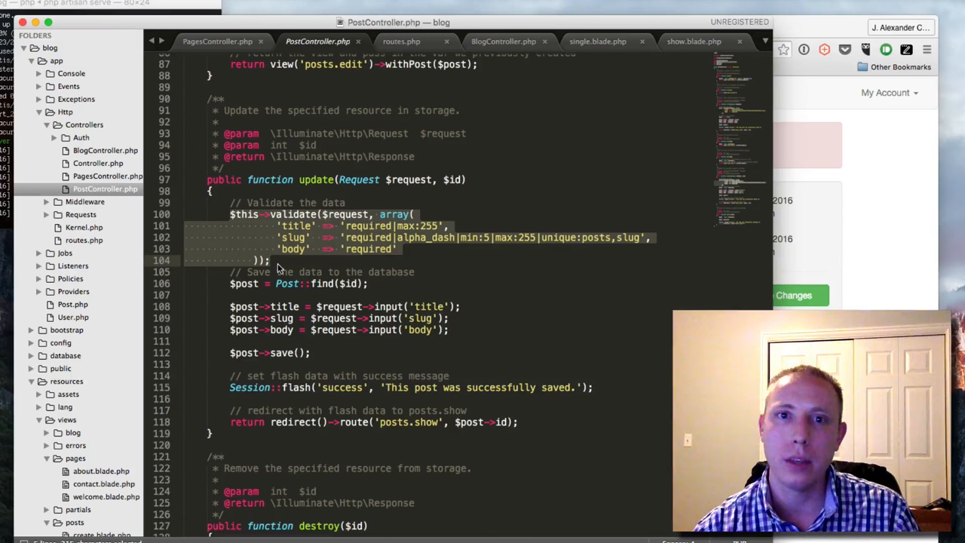
{"action": "left_click", "coordinate": [281, 264]}
{"action": "type", "text": "if ($r) {"}
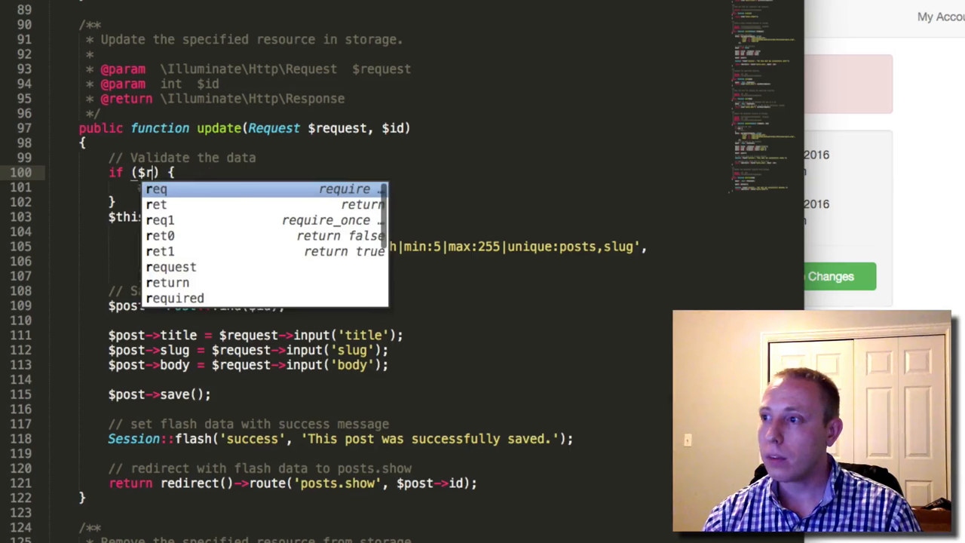
Type an if condition comparing $request->input('slug') with an unfinished value above the validation
{"action": "type", "text": "equest->input('slug"}
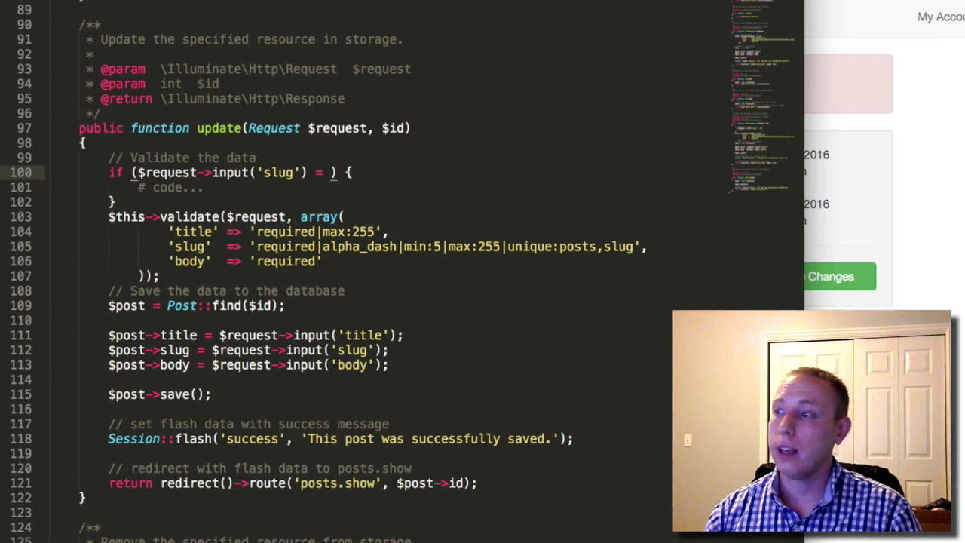
{"action": "type", "text": "="}
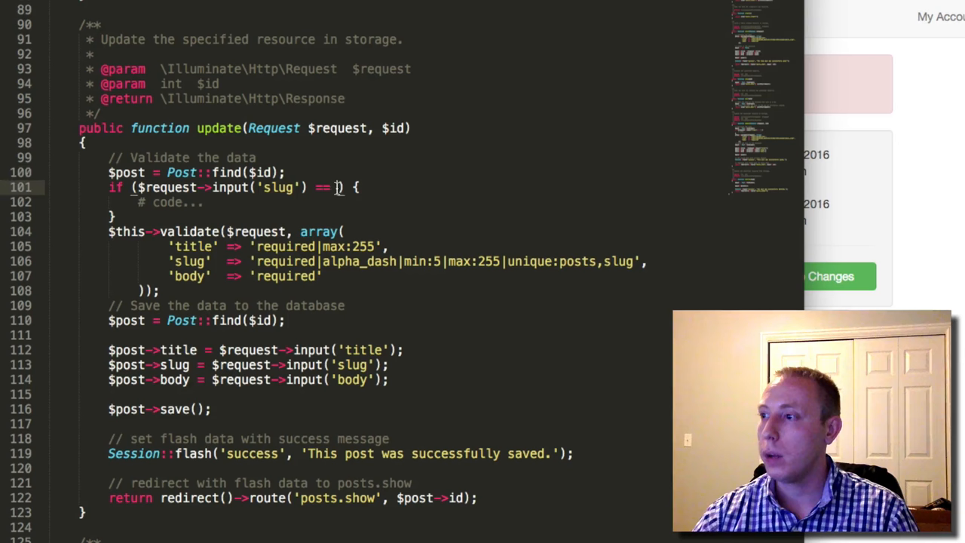
Complete the if condition so the submitted slug is compared against $post->slug
{"action": "type", "text": "$post->slug"}
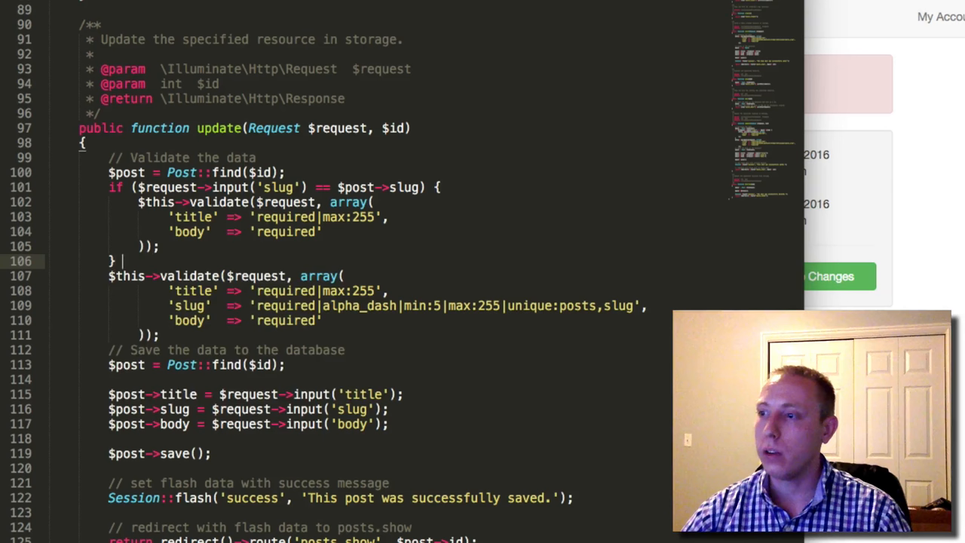
Add an else block wrapping the original validate call with the unique slug rule
{"action": "type", "text": "else {}"}
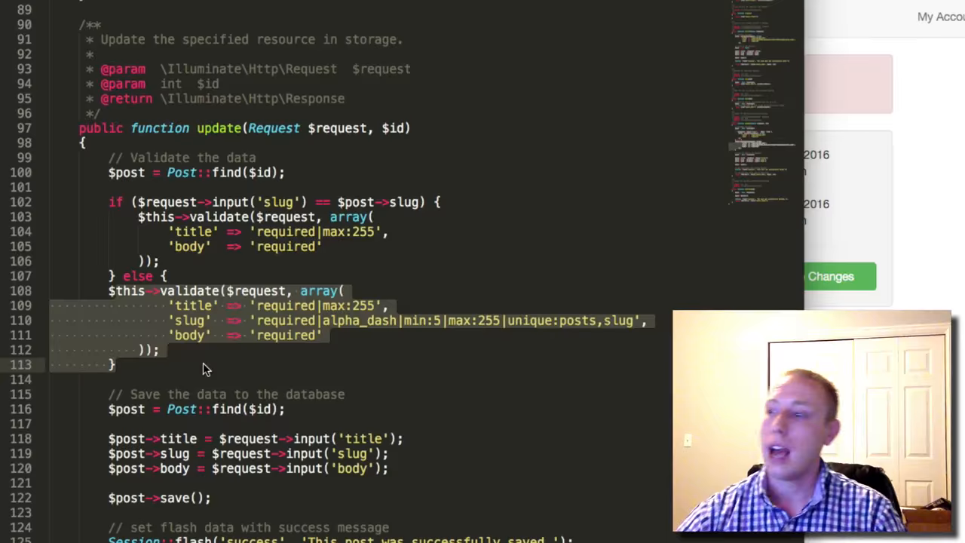
{"action": "scroll", "scroll_direction": "down", "scroll_amount": 3}
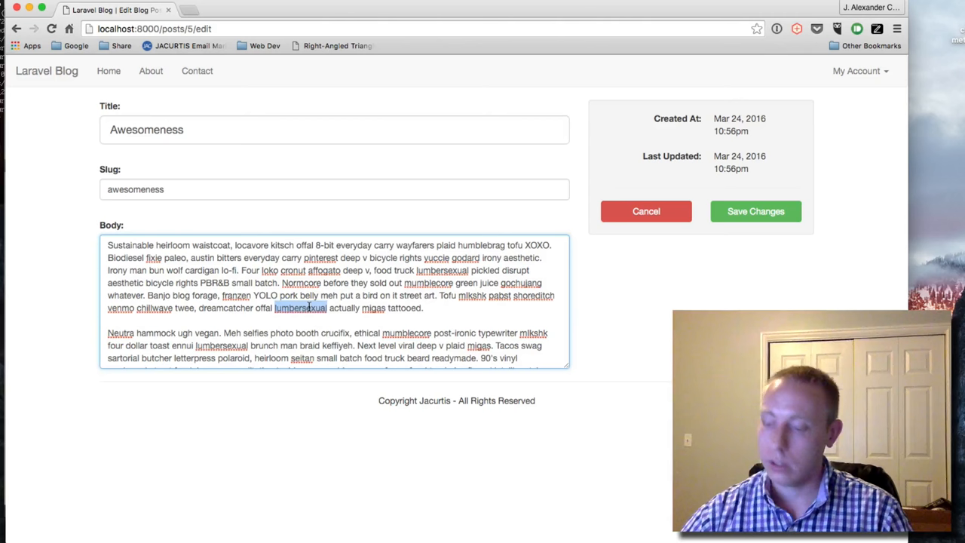
Resubmit the Awesomeness edit form in Chrome and get the successfully saved message
{"action": "left_click", "coordinate": [756, 212]}
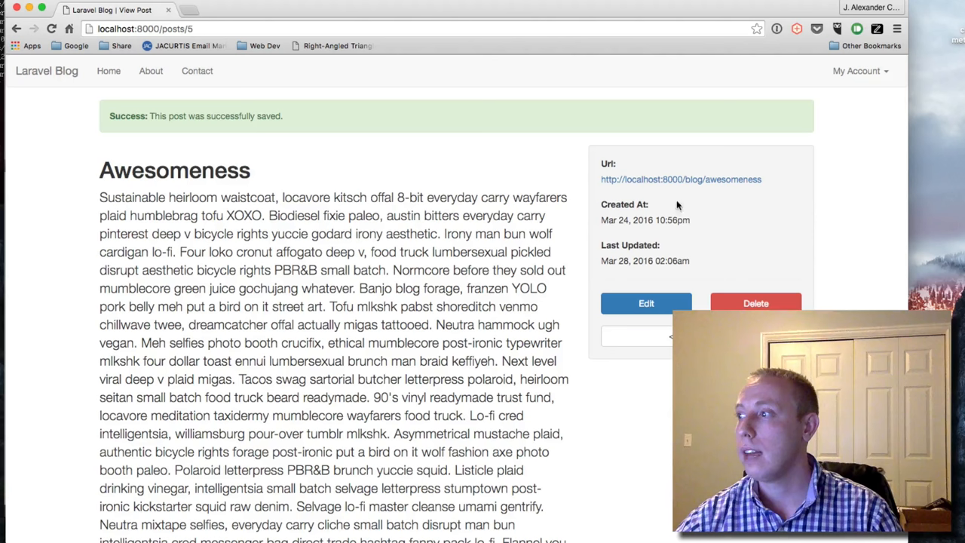